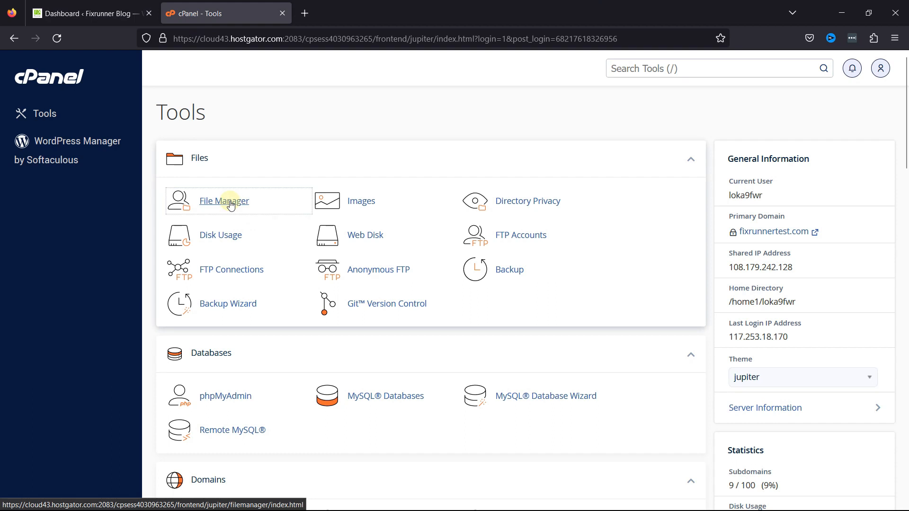
Enter File Manager and list the WordPress files inside public_html
click(224, 201)
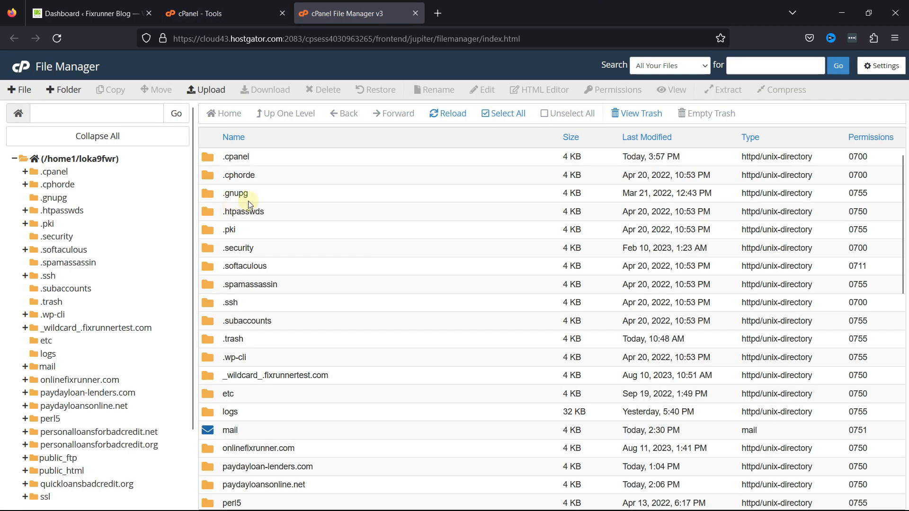
scroll(down, 3)
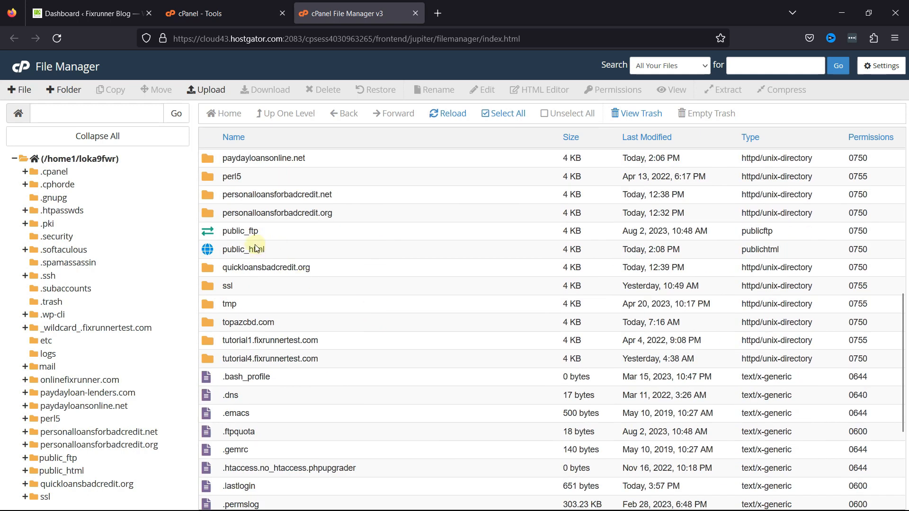
double_click(243, 249)
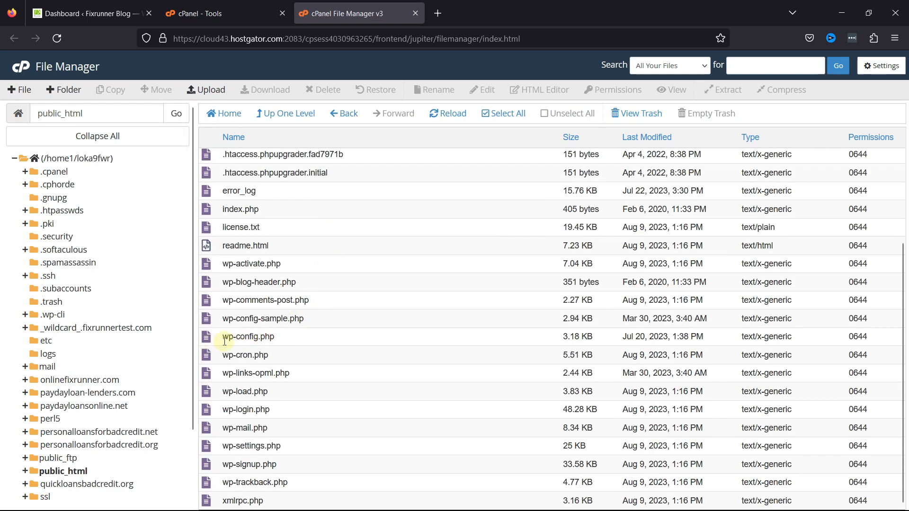
Bring wp-config.php into the code editor via its Edit action
right_click(248, 337)
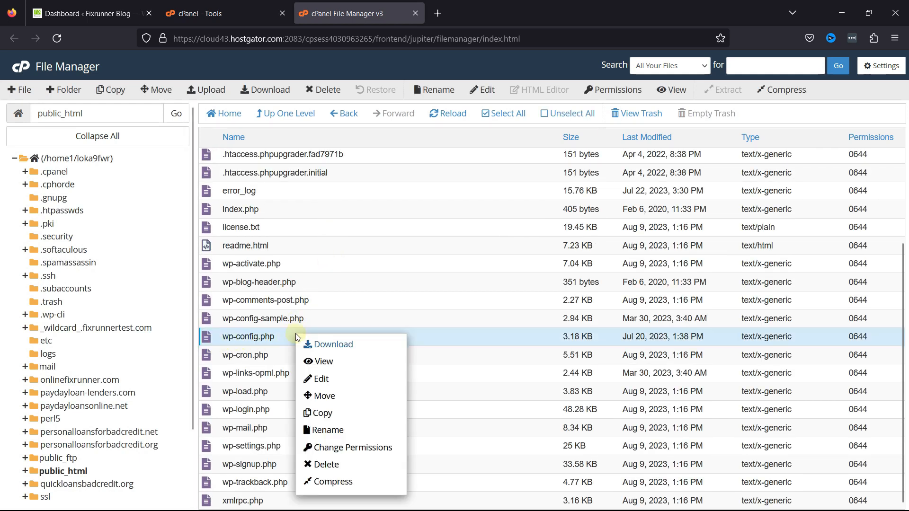
click(321, 379)
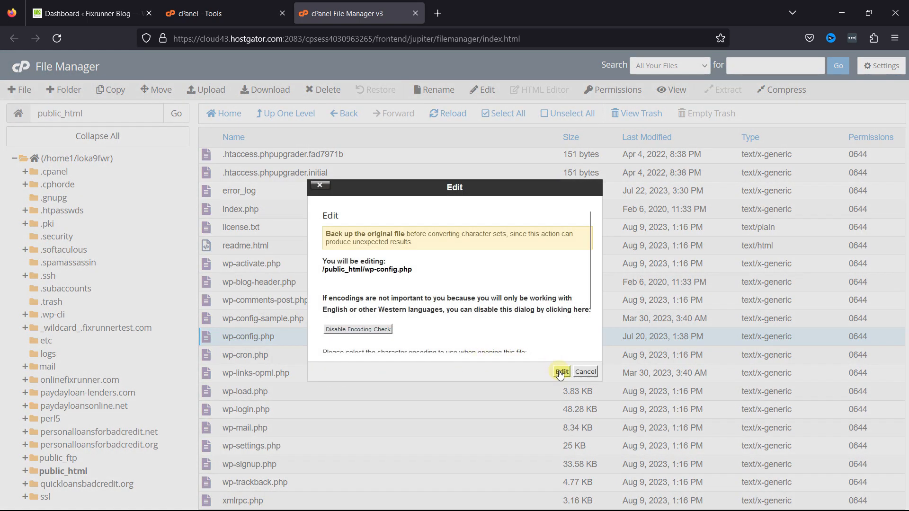
click(560, 371)
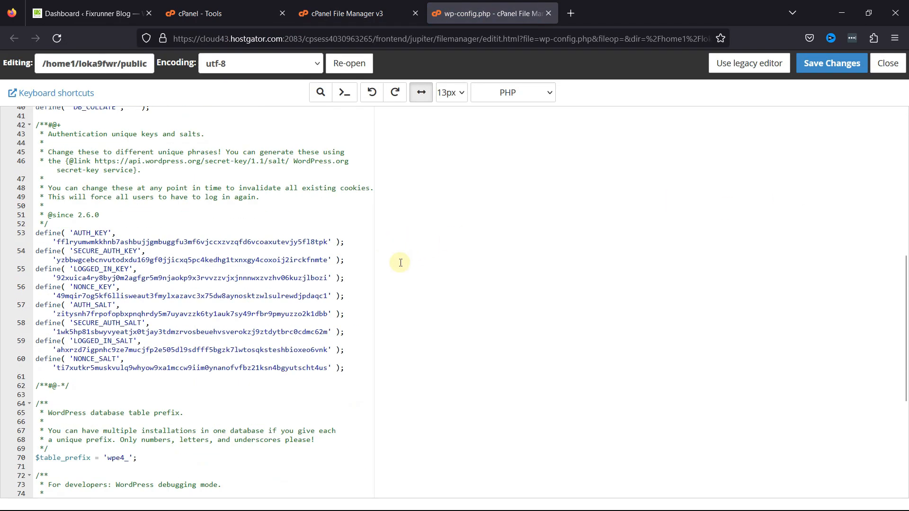
Add define( 'WP_AUTO_UPDATE_CORE', true ); under the custom values comment
scroll(down, 3)
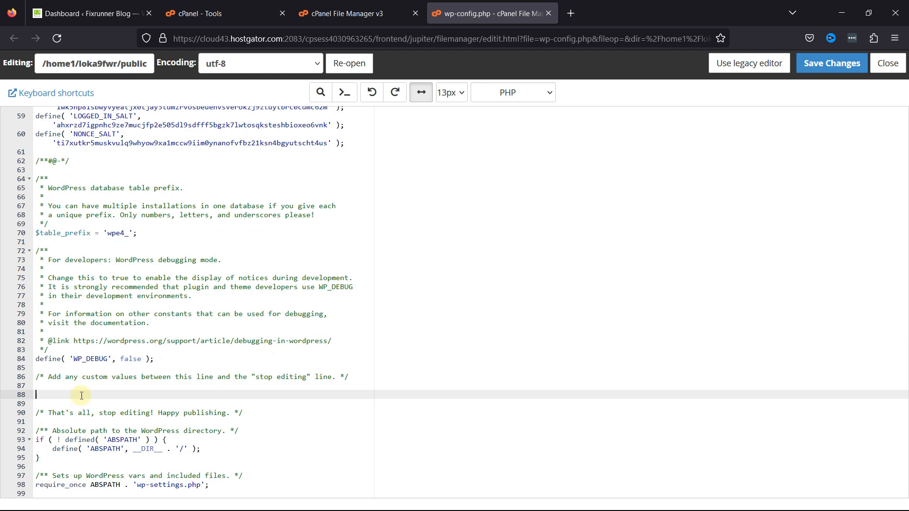
text(define( 'WP_AUTO_UPDATE_CORE', true );)
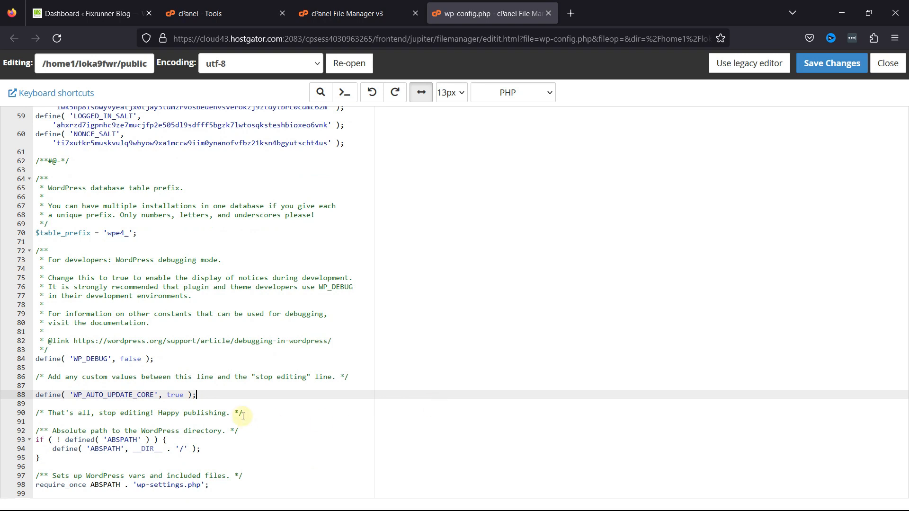
mouse_move(409, 387)
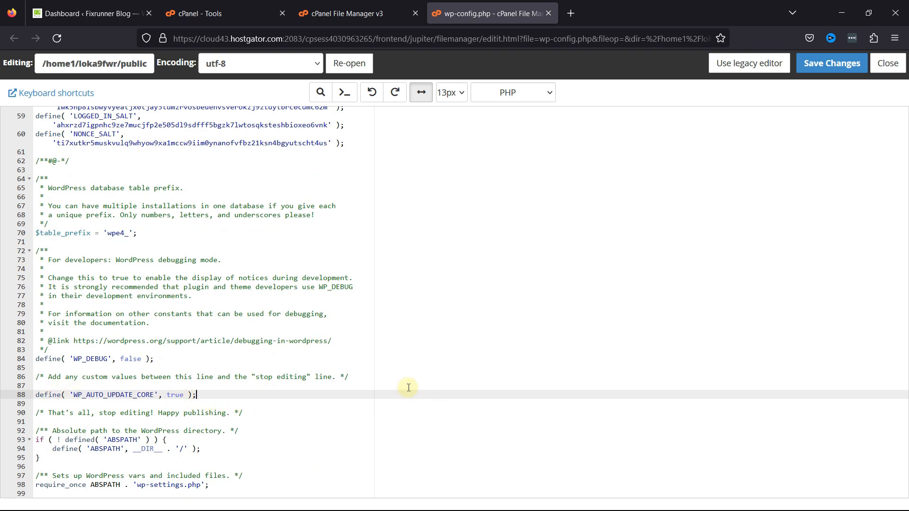
mouse_move(400, 398)
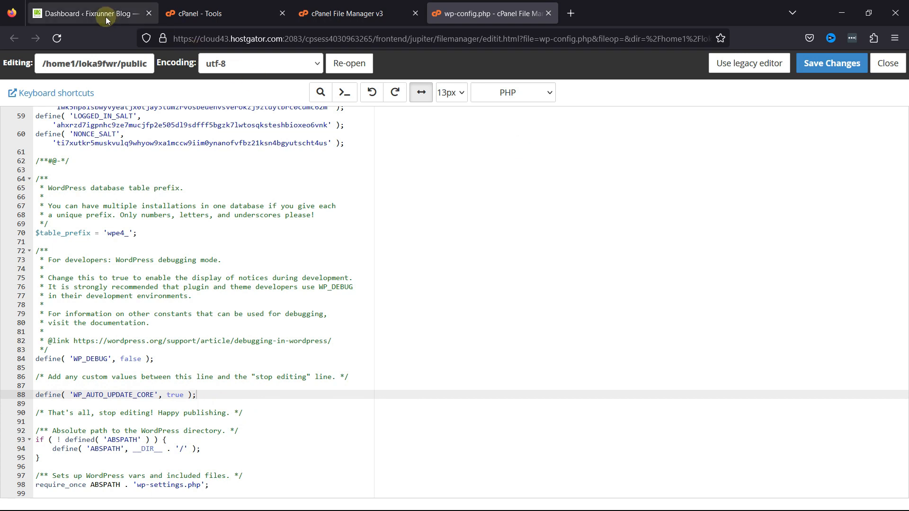
Go to the WordPress dashboard's Code Snippets list of all WPCode snippets
click(92, 13)
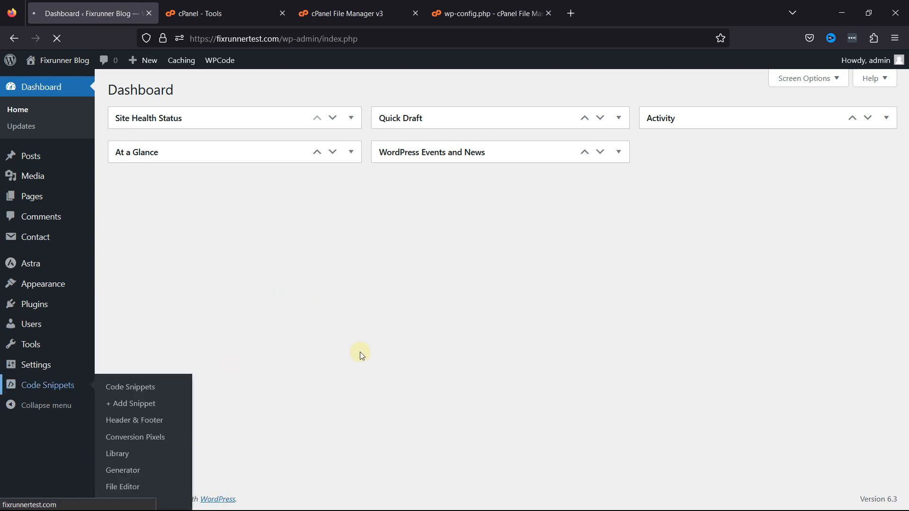
click(130, 387)
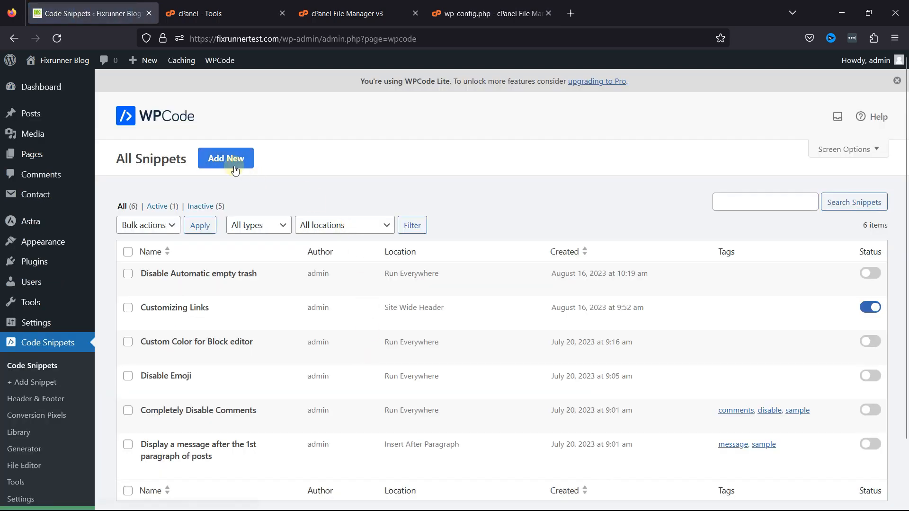
Begin a blank custom snippet via Add New and the write-your-own option
click(226, 158)
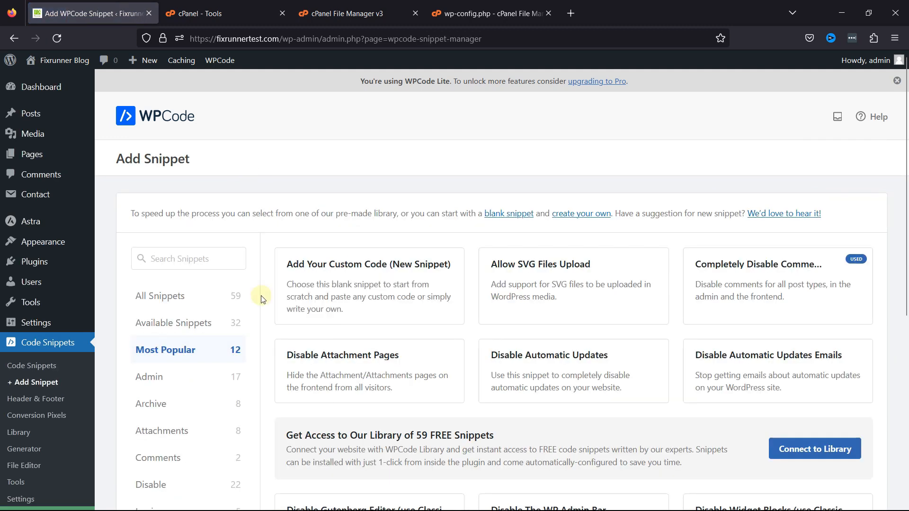
mouse_move(368, 288)
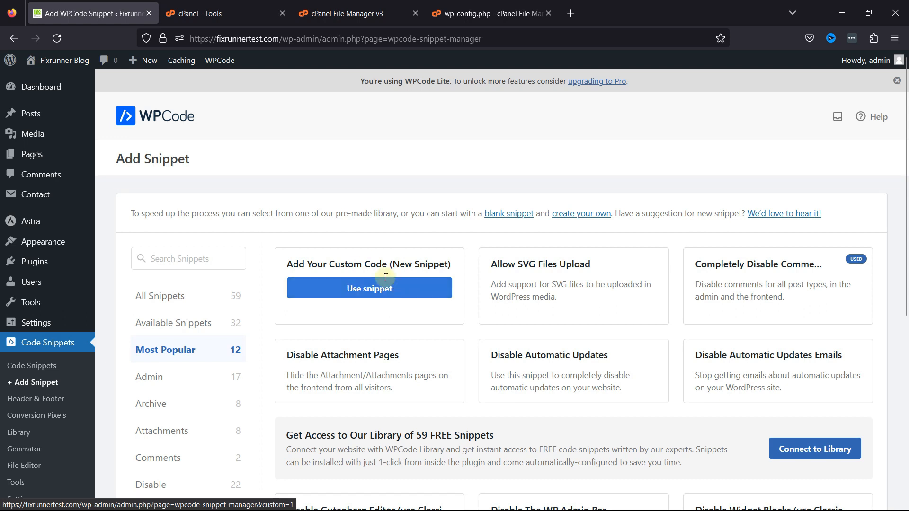
click(369, 288)
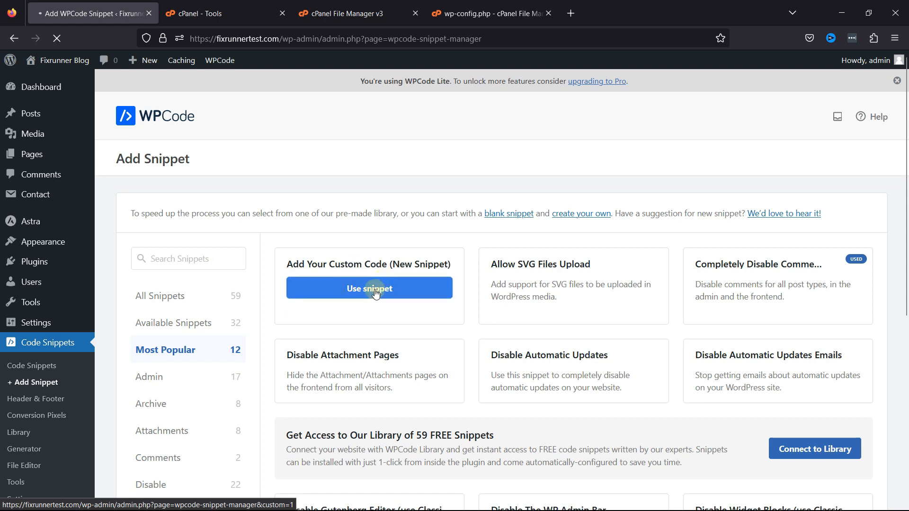
click(368, 288)
text(Filter for nigh)
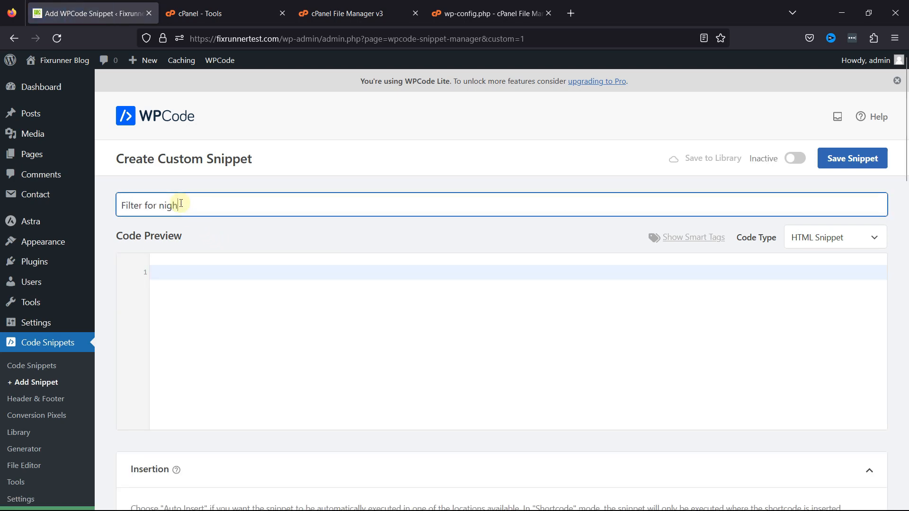
Title it 'Filter for nightly updates' with add_filter( 'allow_dev_auto_core_updates', '__return_false' );
text(tly updates)
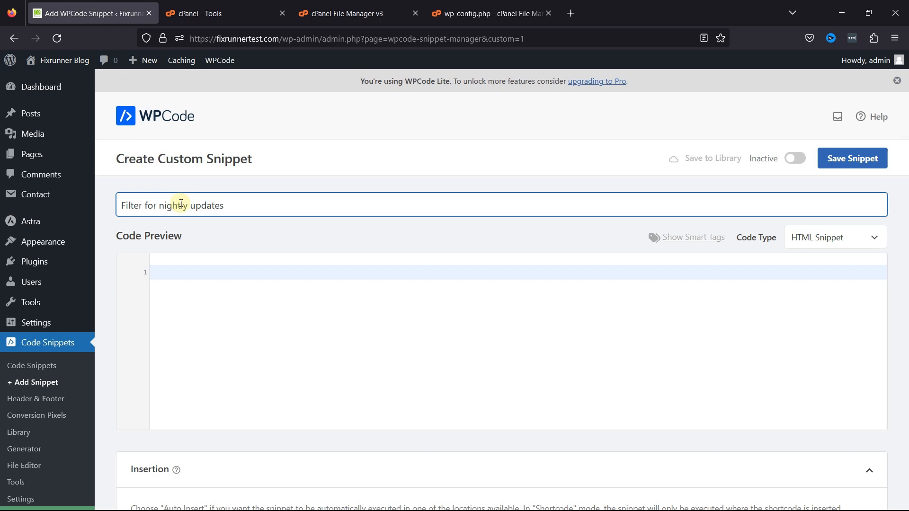
text(()
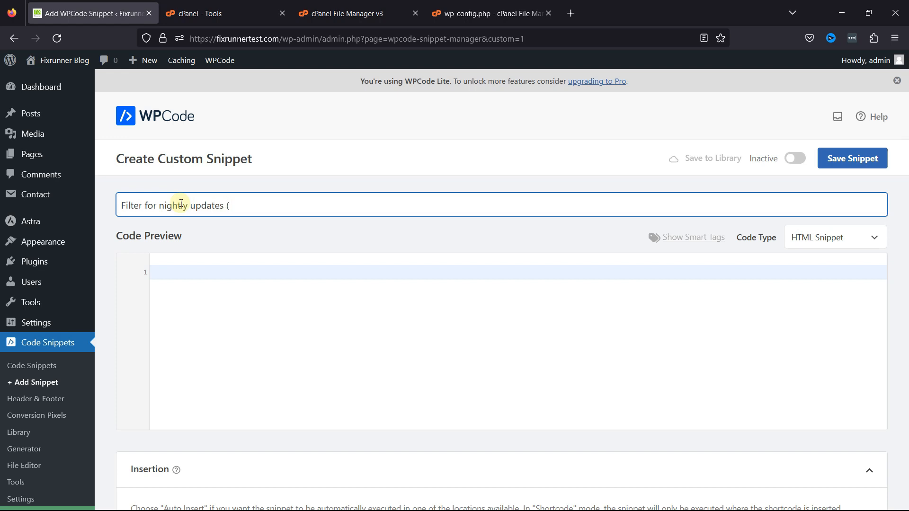
text(m)
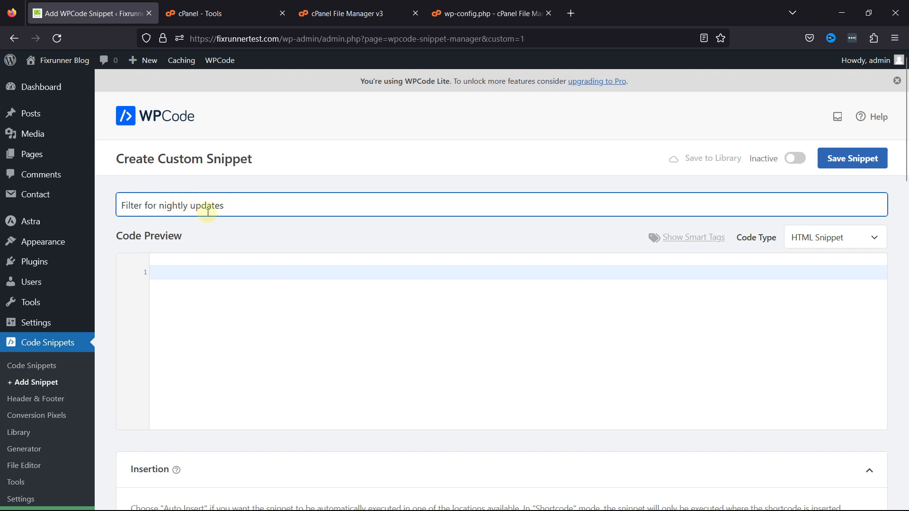
text(add_filter( 'allow_dev_auto_core_updates', '__return_false' );)
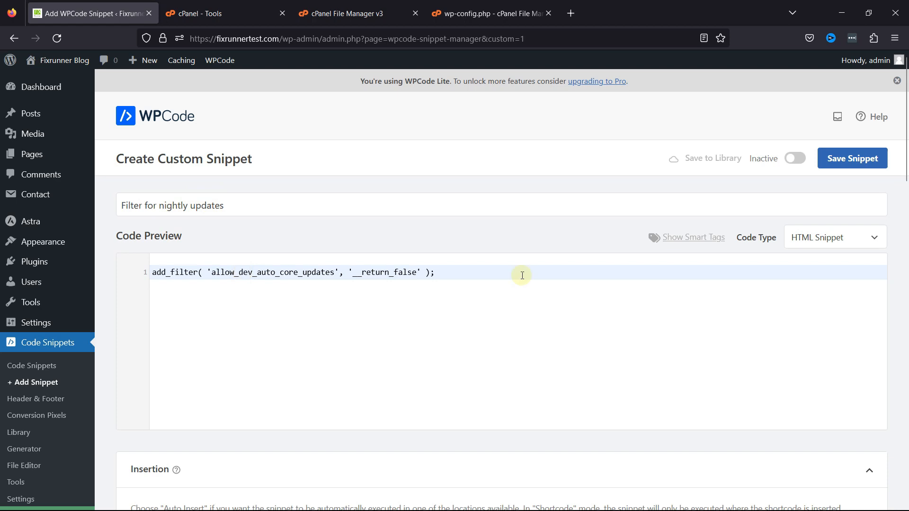
mouse_move(572, 324)
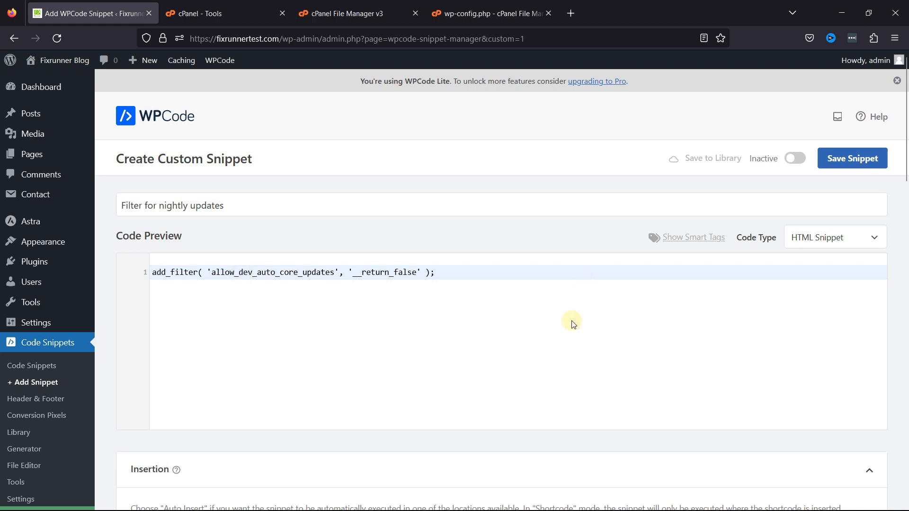
mouse_move(609, 265)
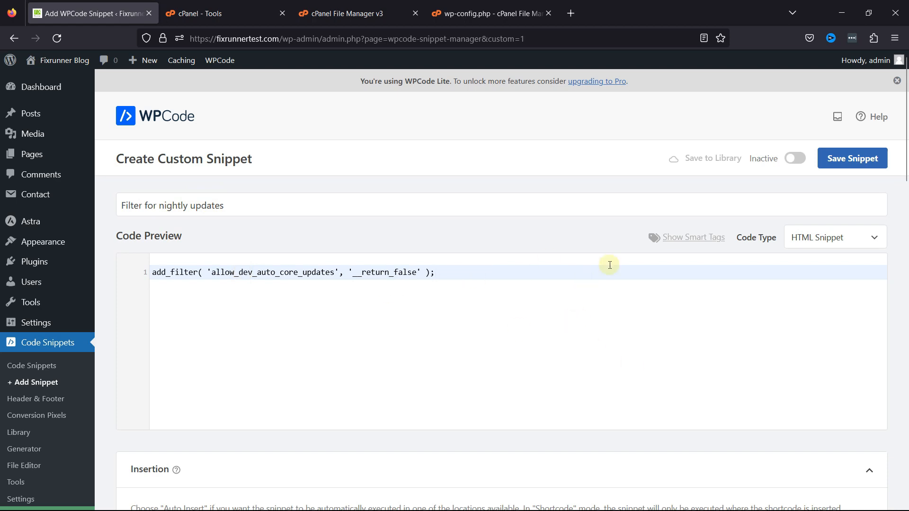
Set the snippet's code type to PHP Snippet and toggle it from Inactive to active
click(833, 237)
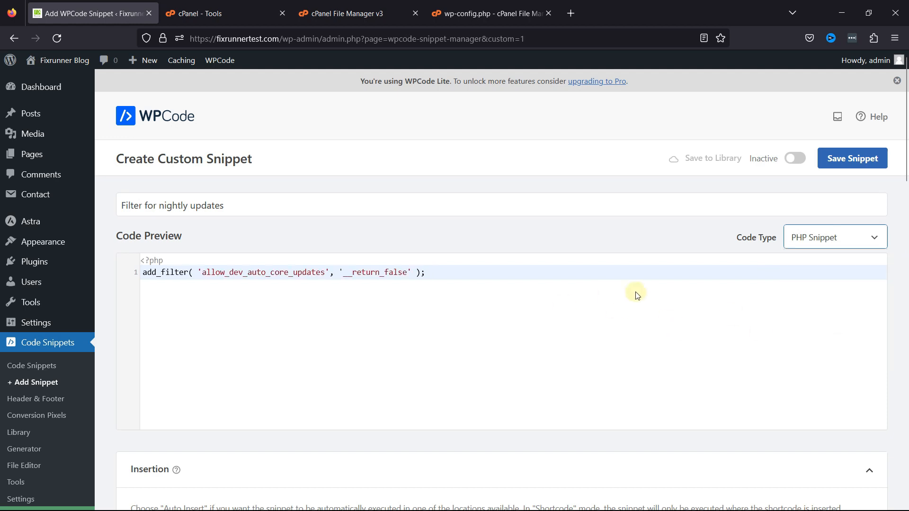
mouse_move(333, 308)
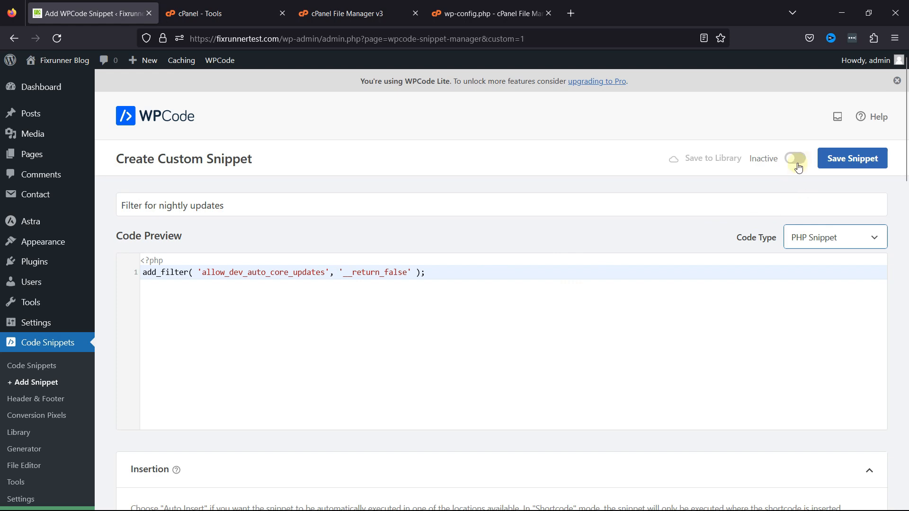
click(794, 158)
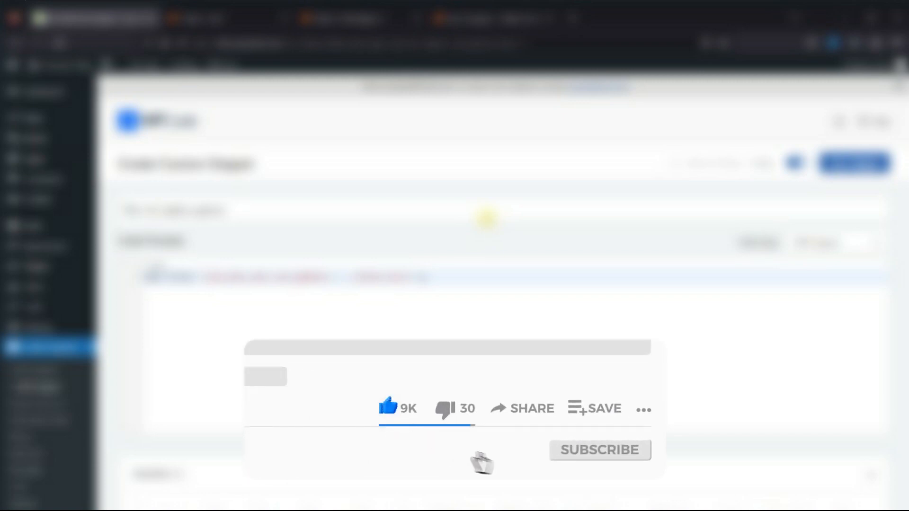
click(599, 450)
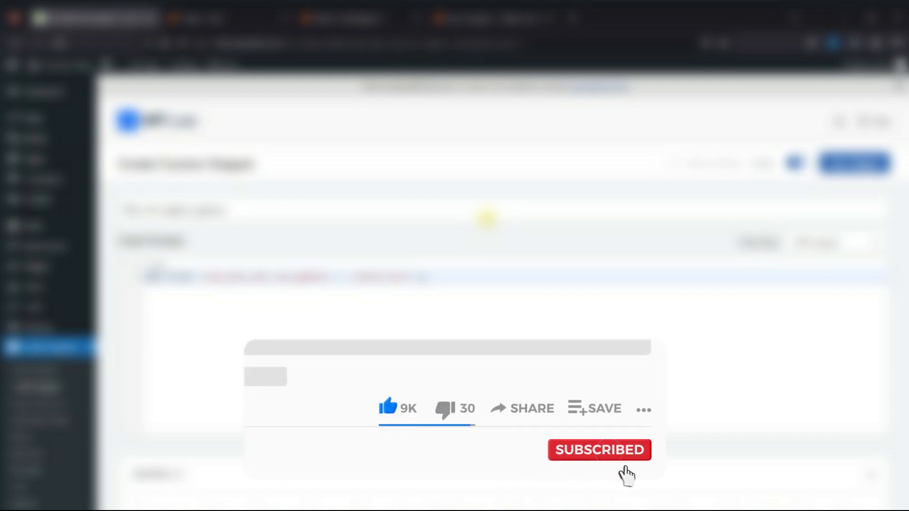